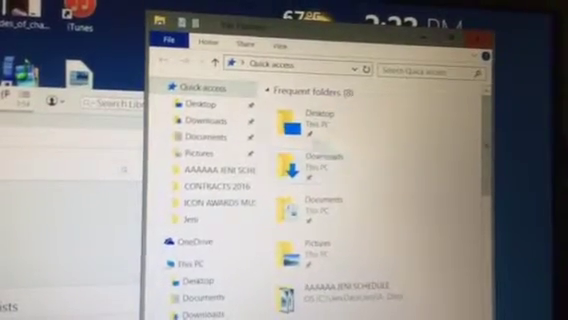
# Browse File Explorer's Quick access toward the Downloads folder holding the song.
pyautogui.click(196, 118)
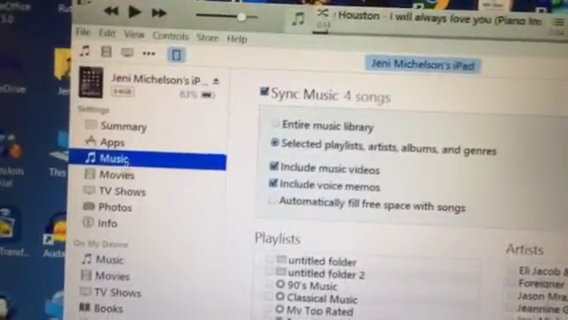
# Show the iPad's Summary page with capacity and iOS version.
pyautogui.click(120, 118)
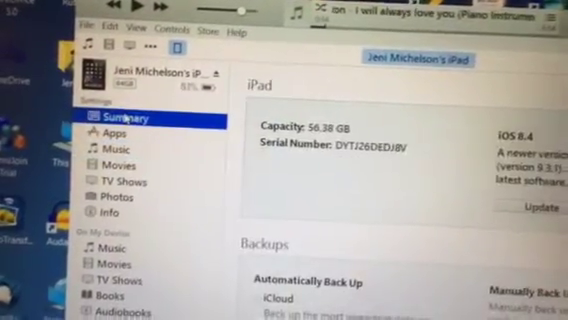